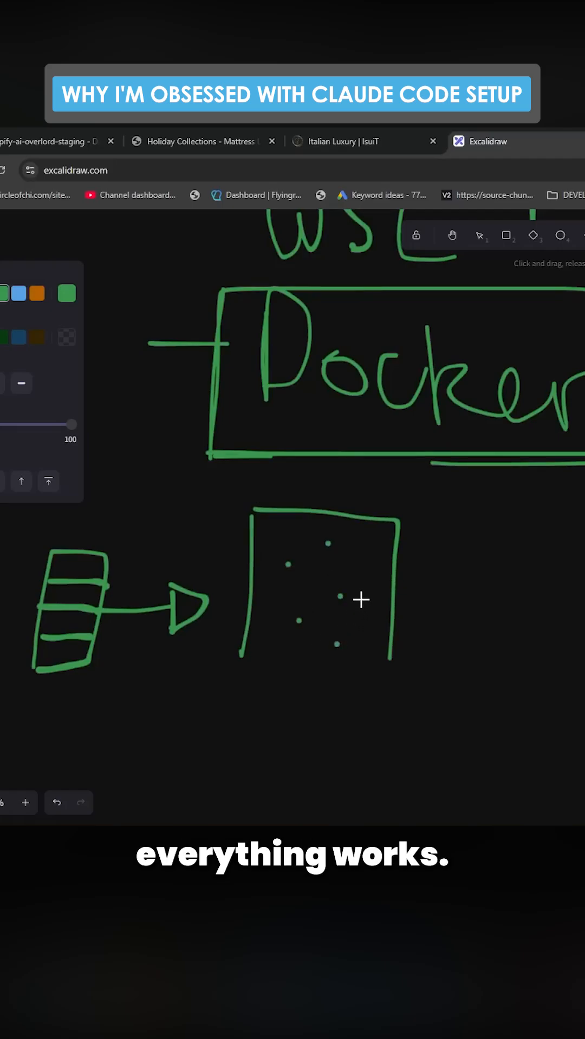
mouse_move(433, 587)
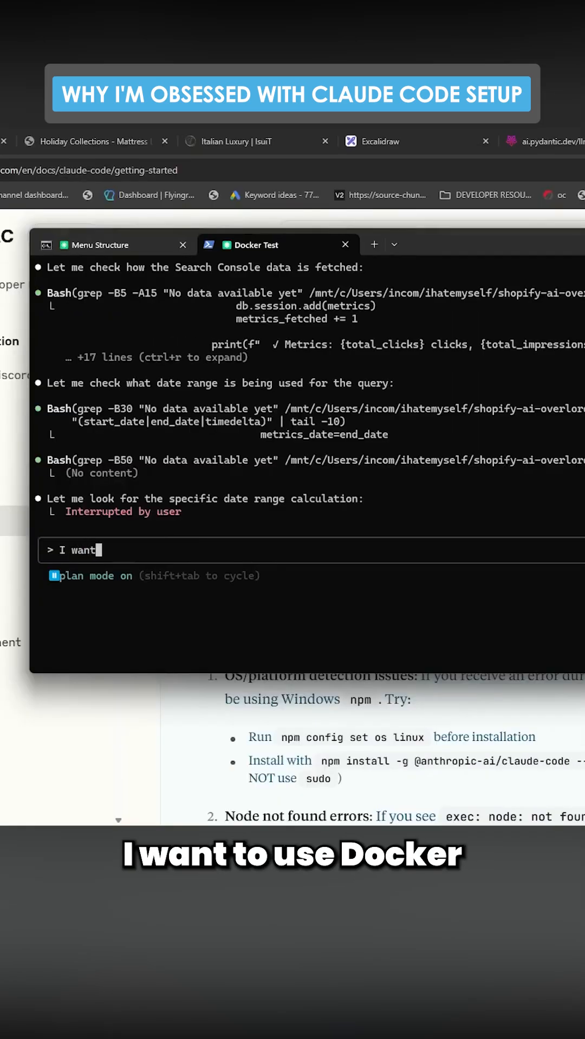
- Ask Claude Code: 'I want to use docker inside WSL - can you help me set it up'
type("to use docker inside WSL")
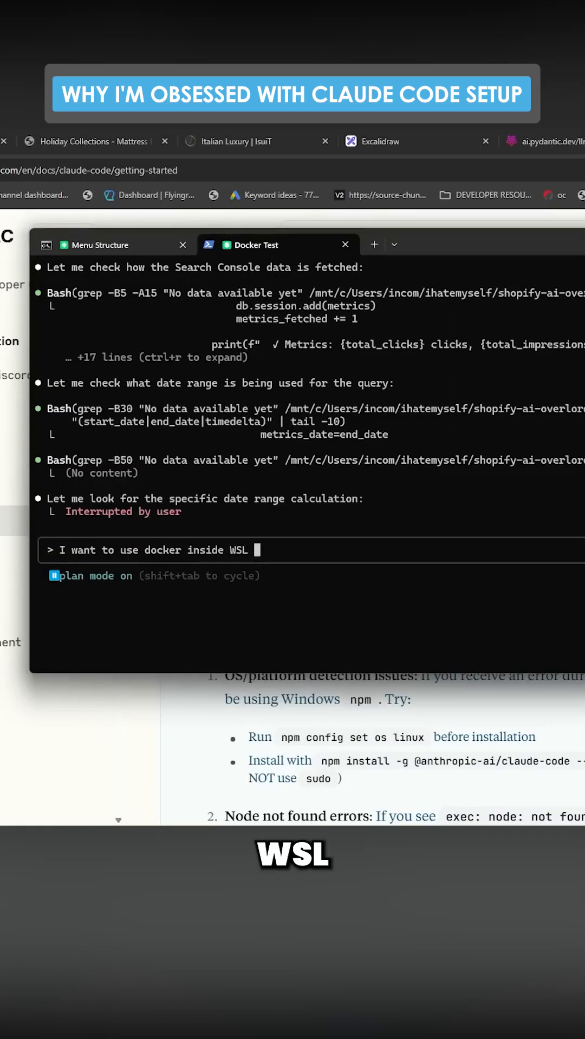
type("- can you help me set it up")
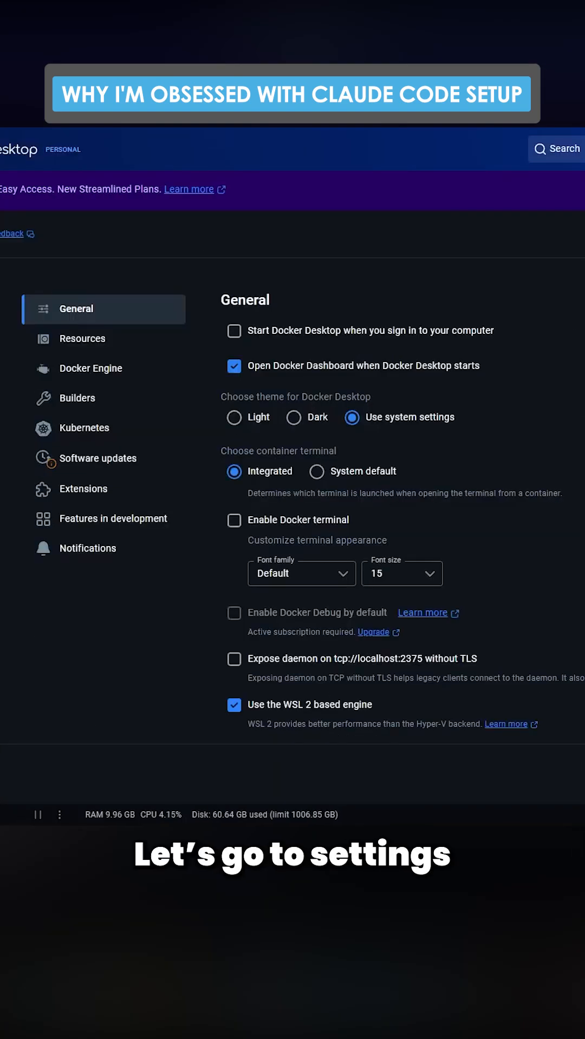
- Show Resources > WSL integration, confirming integration with the Ubuntu distro is on
left_click(82, 339)
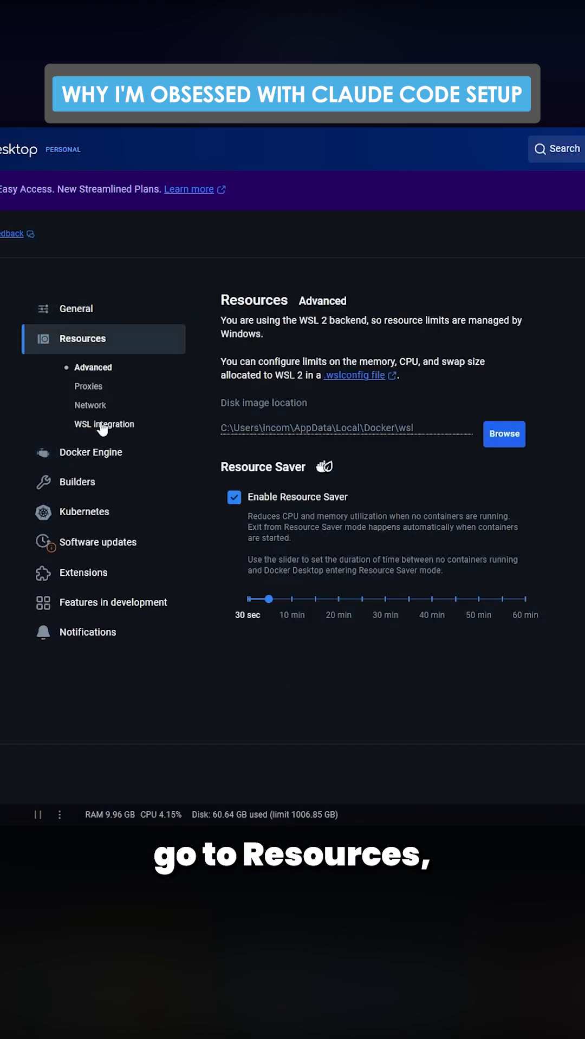
left_click(104, 425)
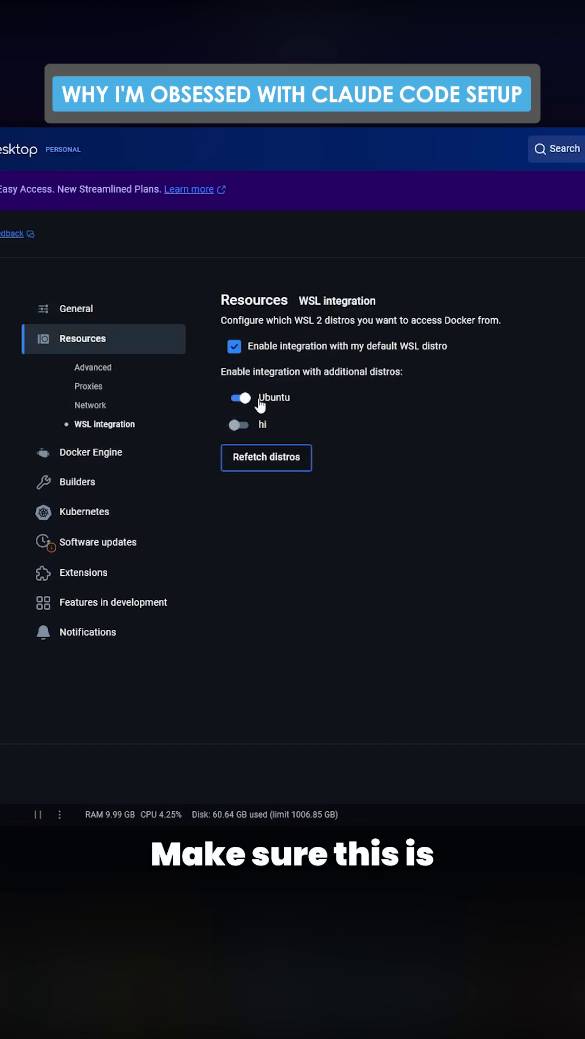